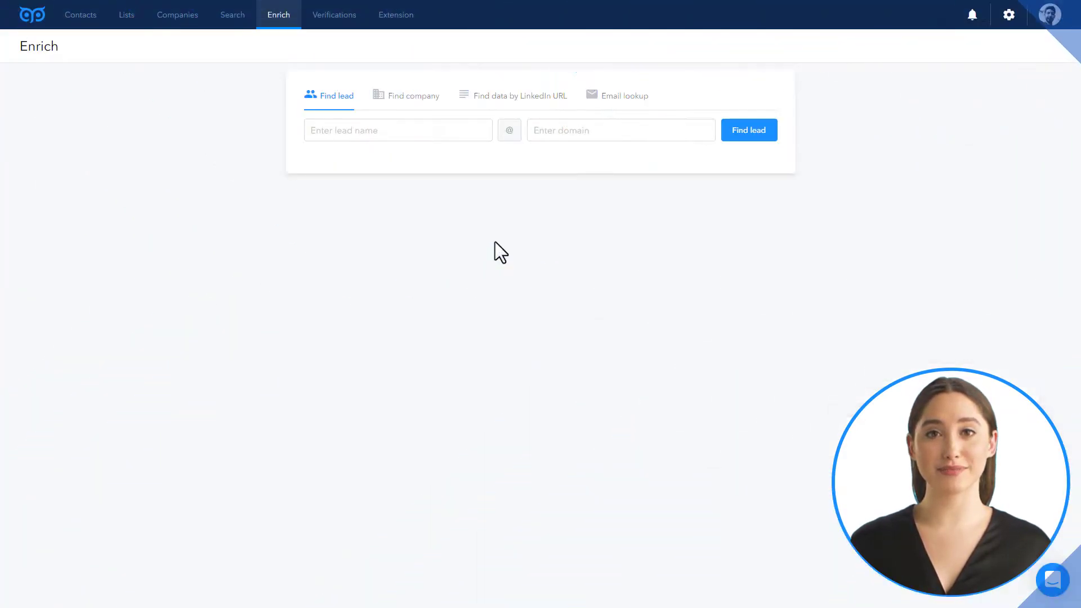
pyautogui.moveTo(372, 203)
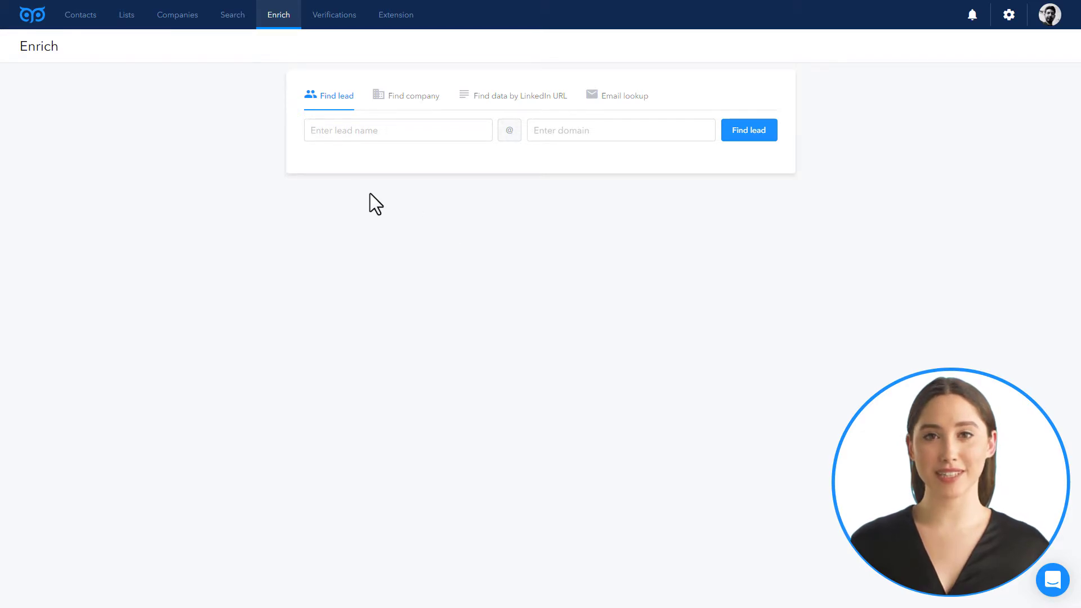
# From Contacts, go to Imports and start a new list-for-data-enrichment import
pyautogui.click(80, 15)
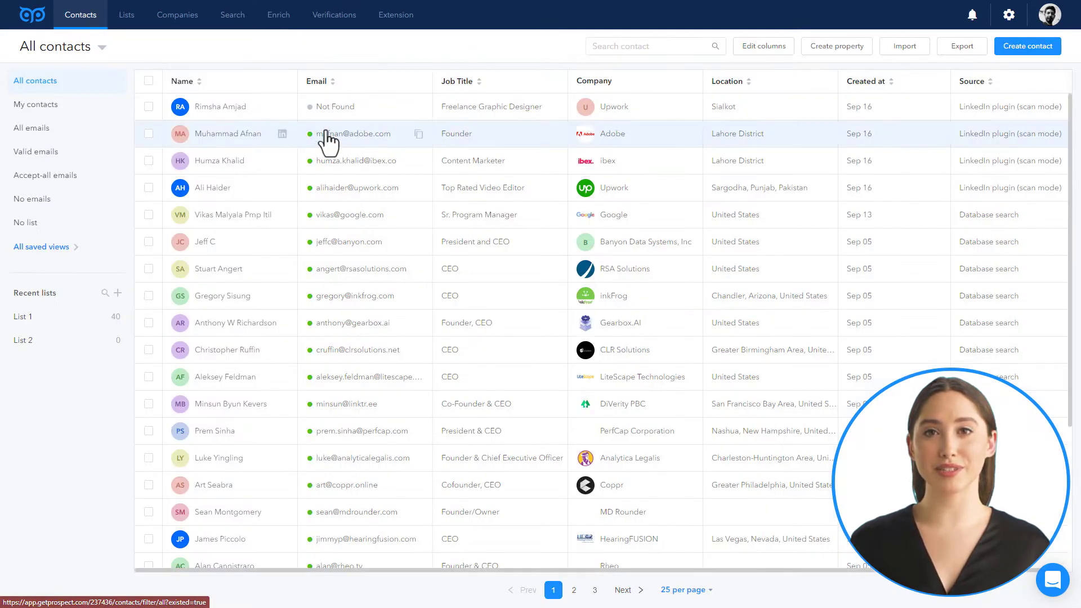
pyautogui.click(903, 47)
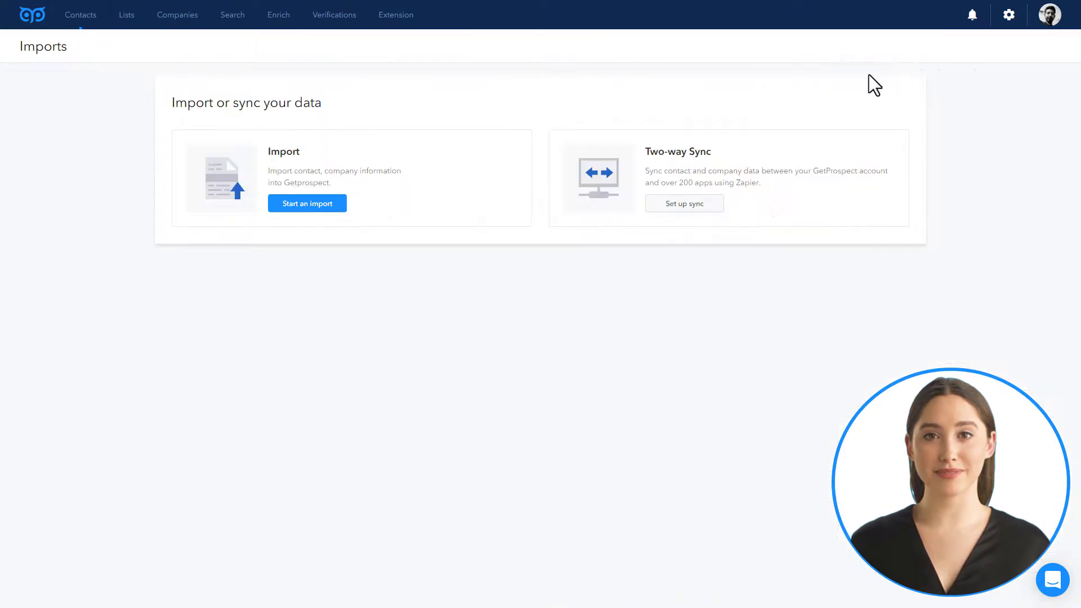
pyautogui.moveTo(307, 203)
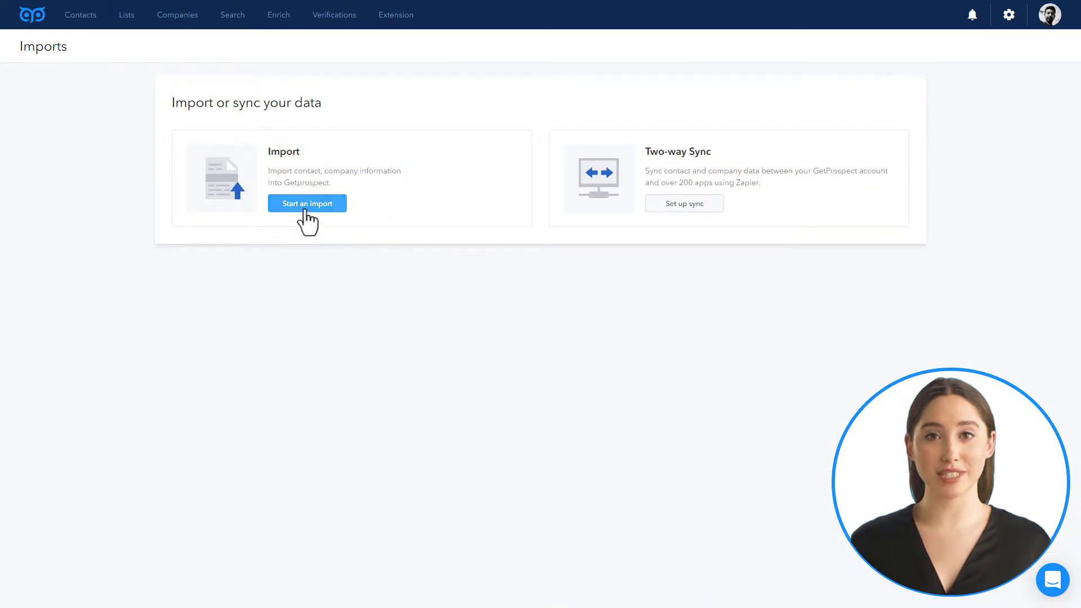
pyautogui.click(307, 203)
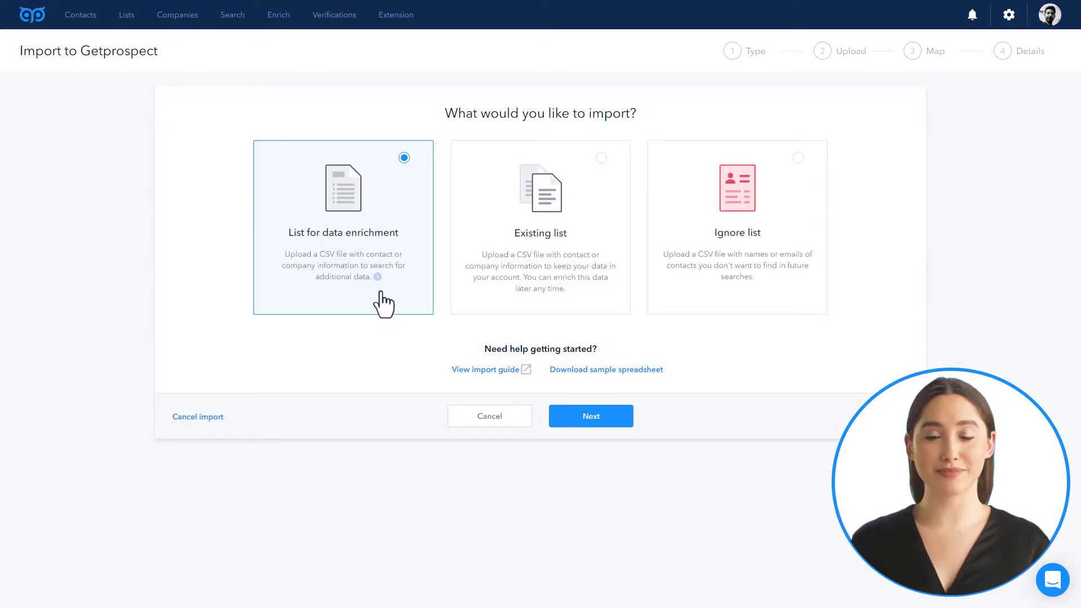
# Choose Contacts as the import object and attach the name-and-domain contacts CSV
pyautogui.click(589, 416)
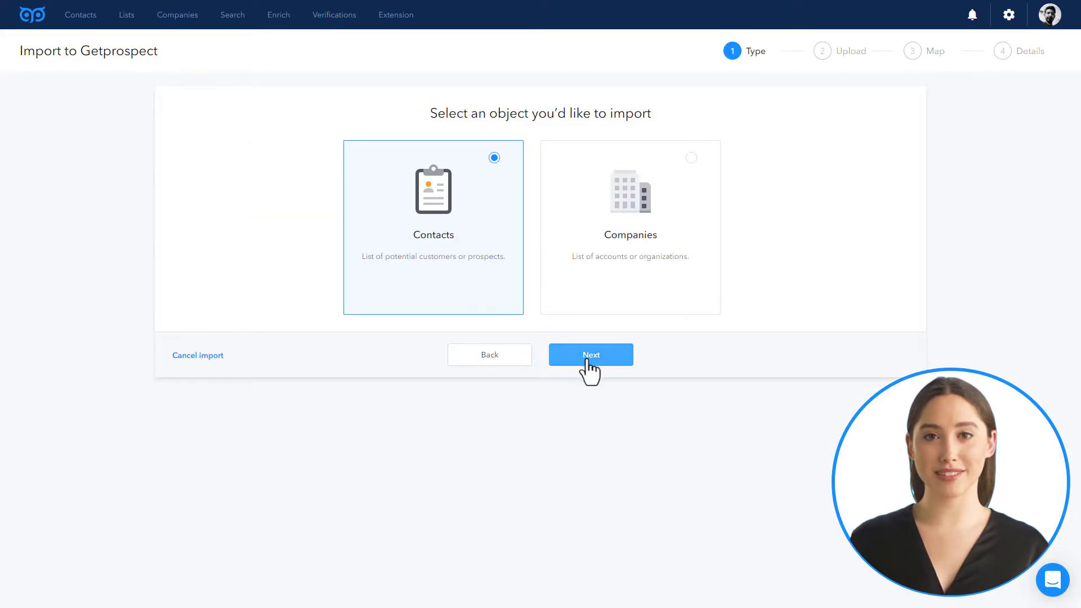
pyautogui.click(590, 354)
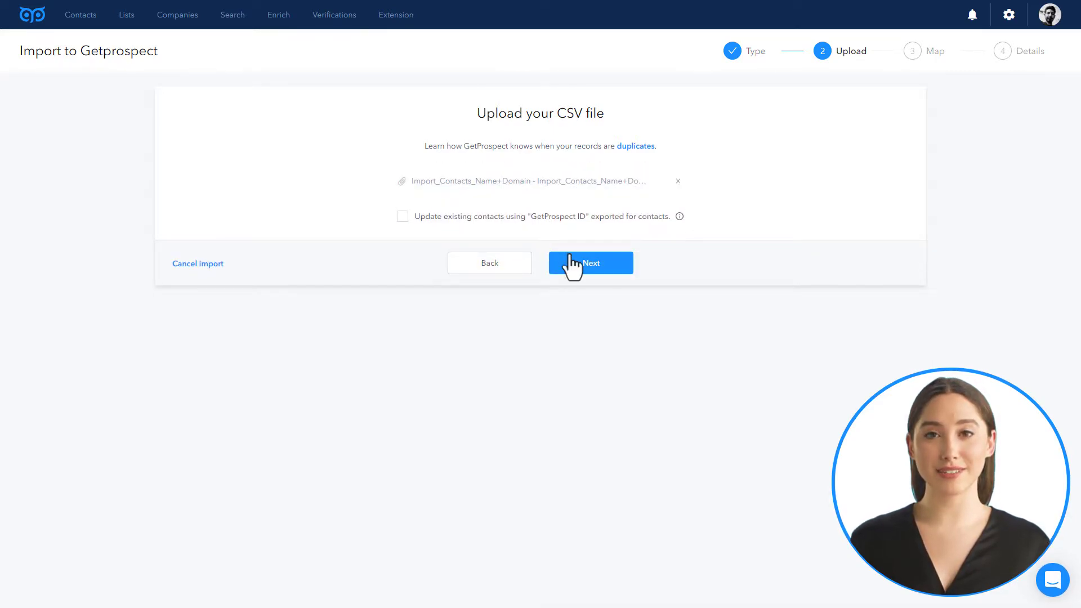
# Confirm the column matches, keeping Last Name mapped to Last Name
pyautogui.click(589, 263)
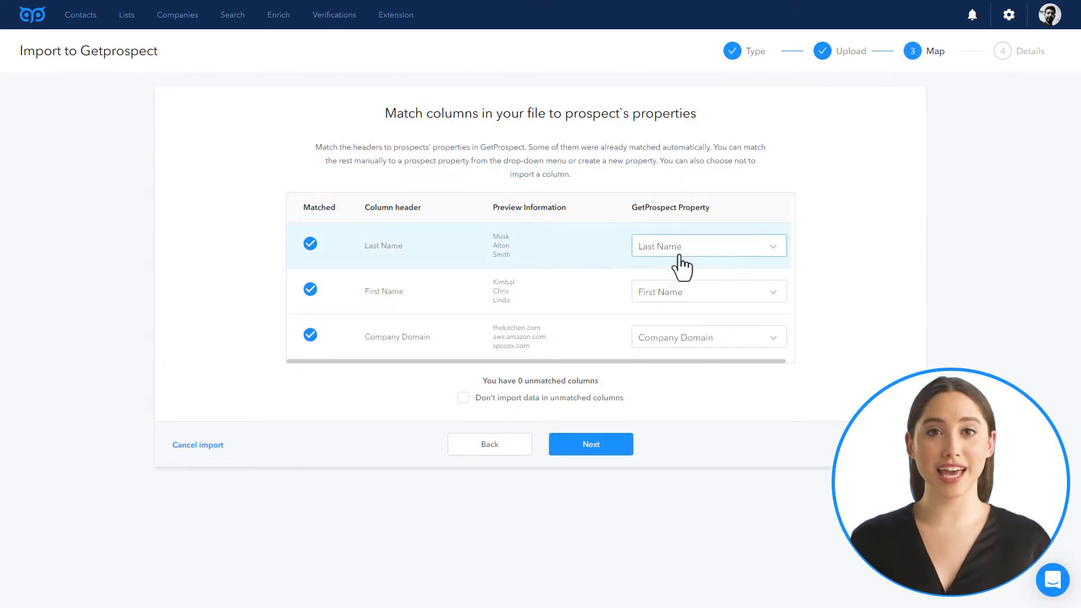
pyautogui.click(707, 246)
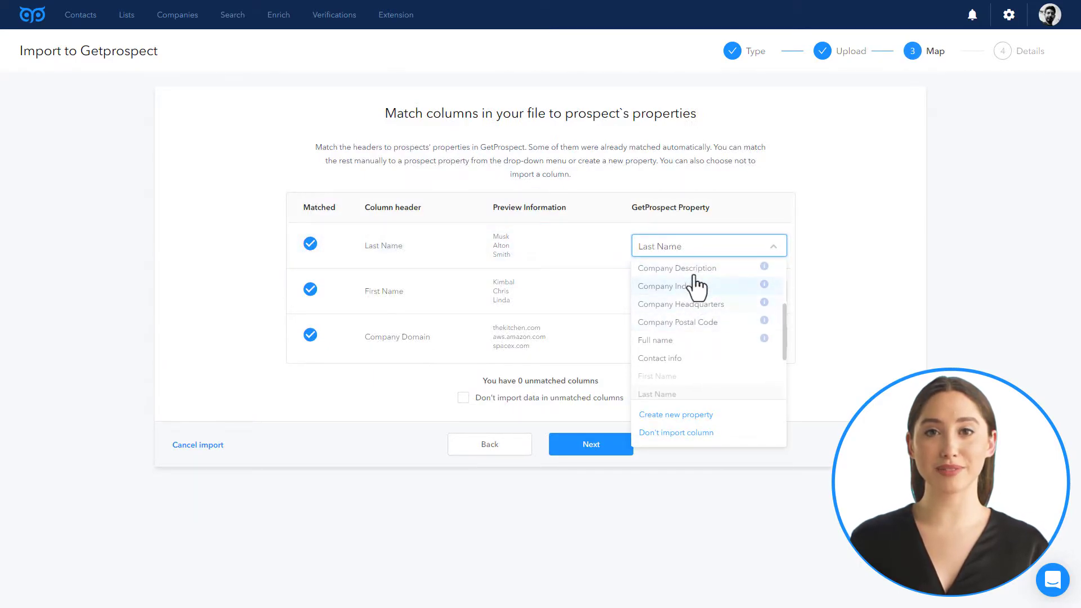
pyautogui.click(707, 291)
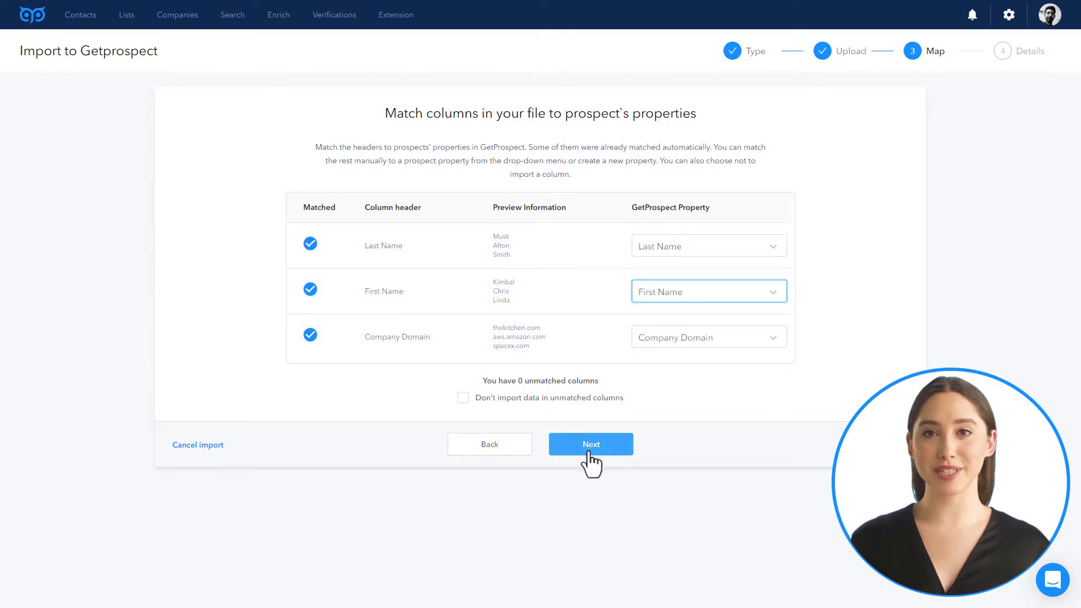
pyautogui.click(590, 443)
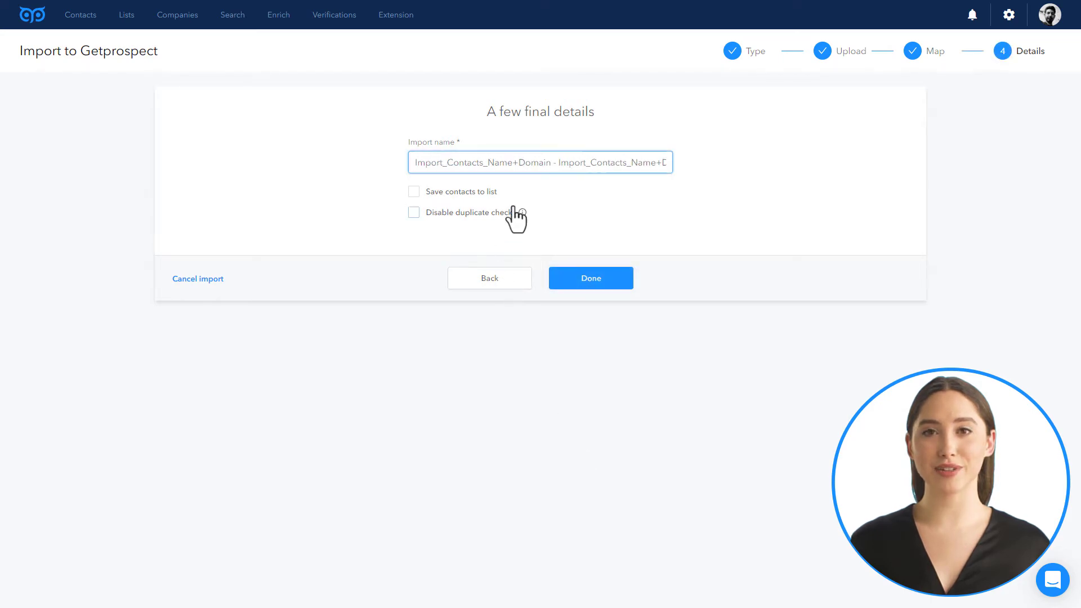
# Save imported contacts to a new list named Demo and launch the import
pyautogui.click(413, 192)
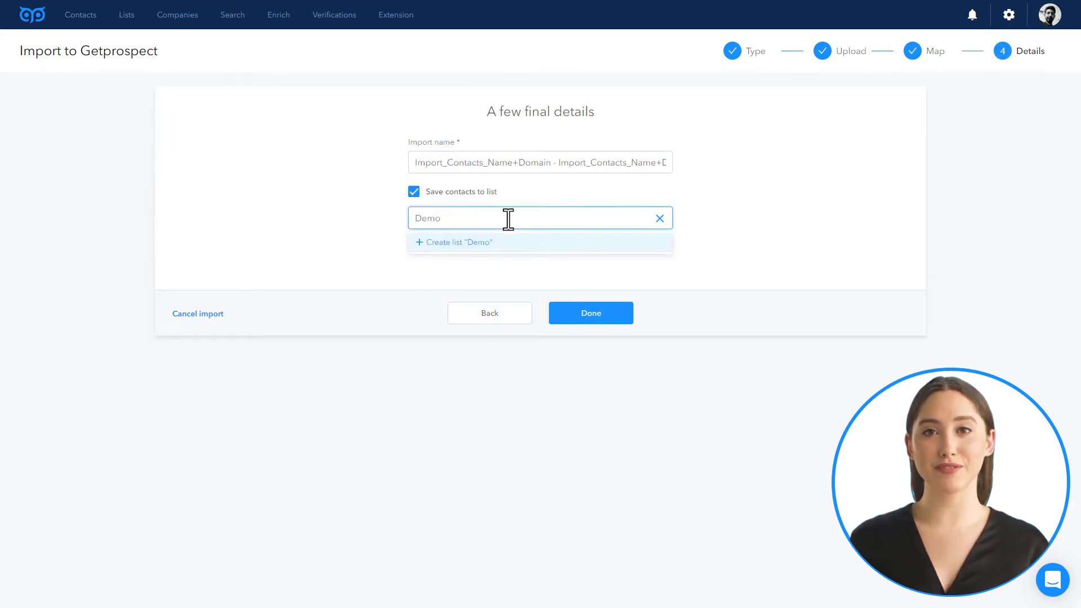
pyautogui.click(457, 242)
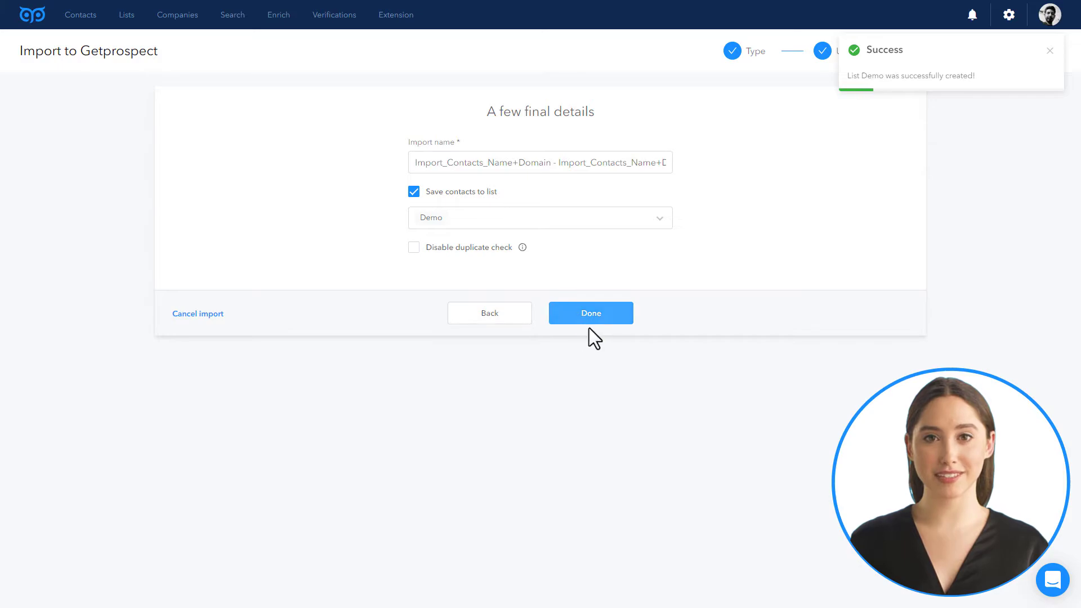
pyautogui.click(589, 313)
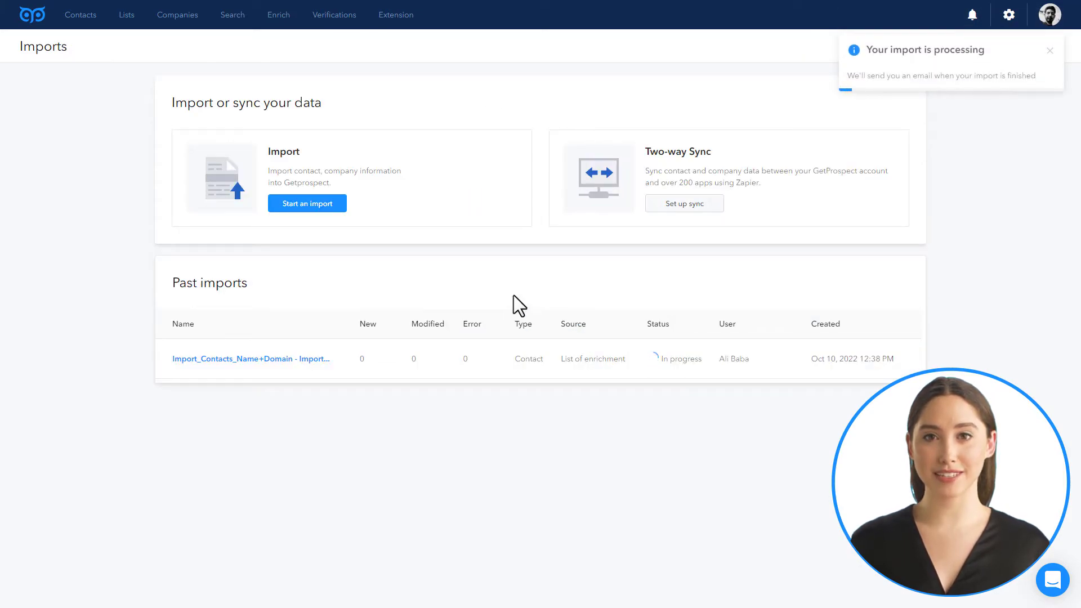
pyautogui.moveTo(525, 399)
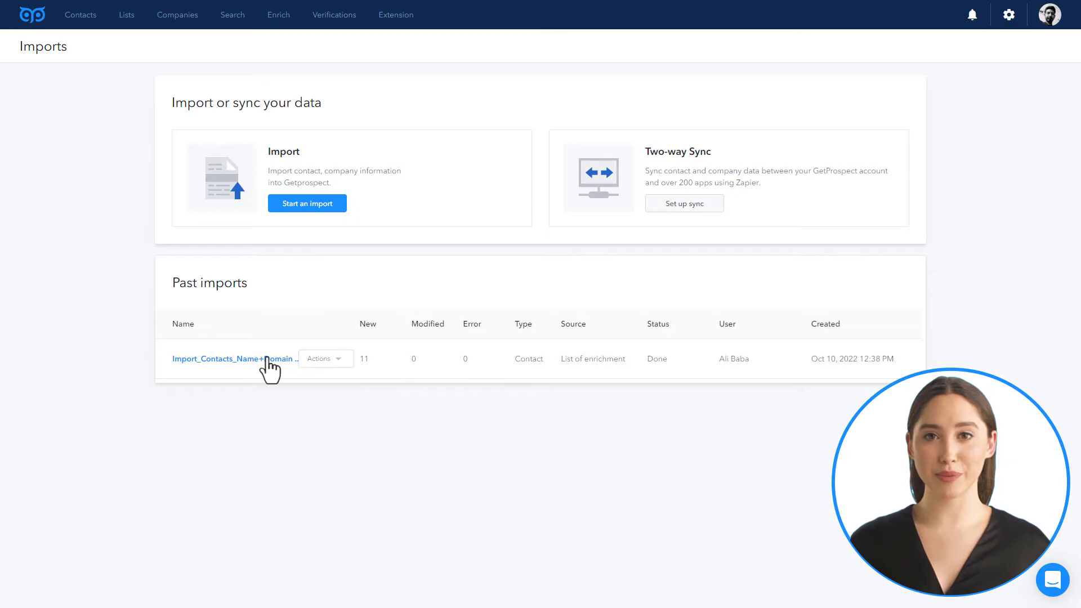
# Open the finished import's contacts and scroll across enriched job title, company and location columns
pyautogui.click(233, 359)
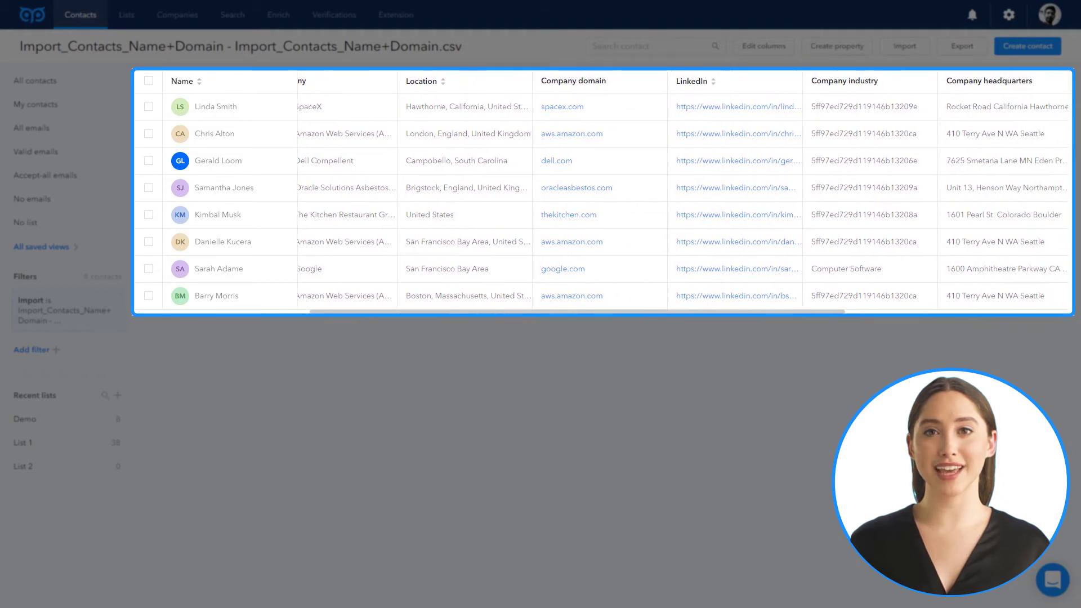
pyautogui.hscroll(3)
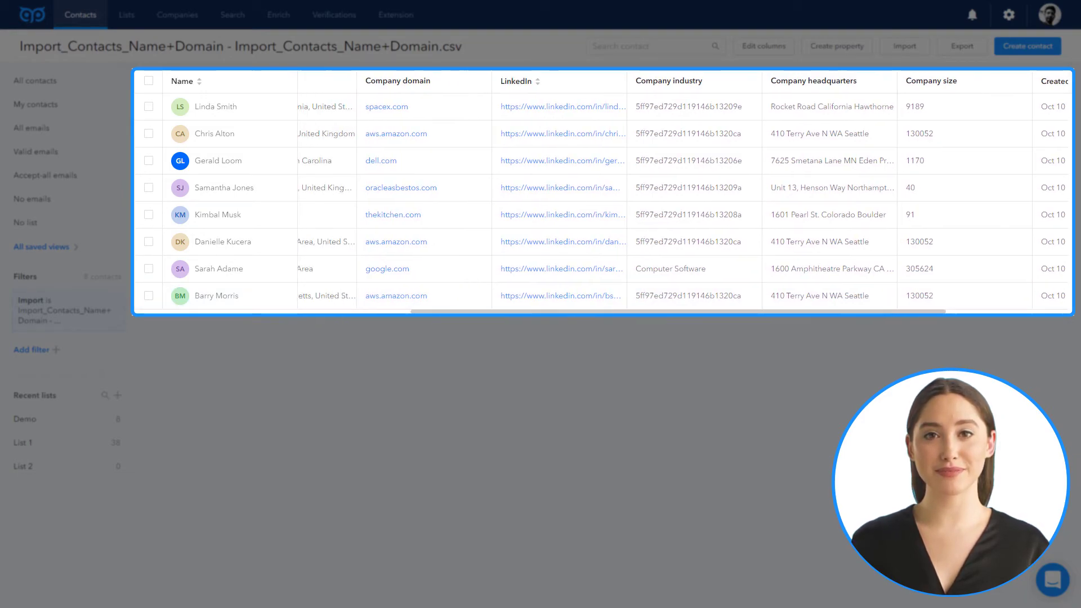
pyautogui.hscroll(-3)
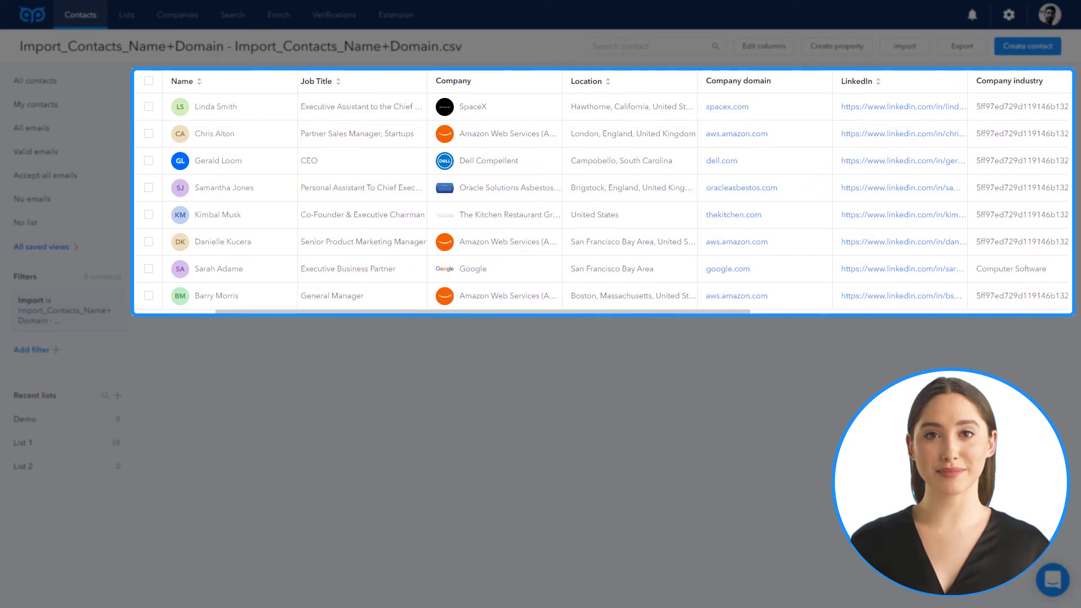